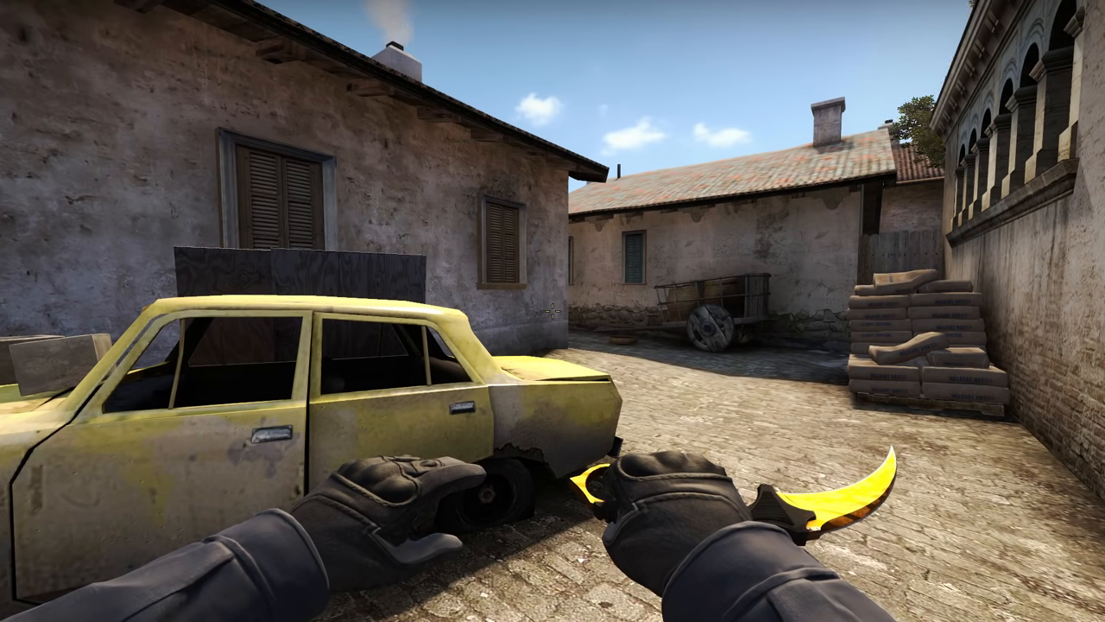
From the pause menu, open Game Settings and set Enable Developer Console to Yes.
{"action": "key", "text": "Escape"}
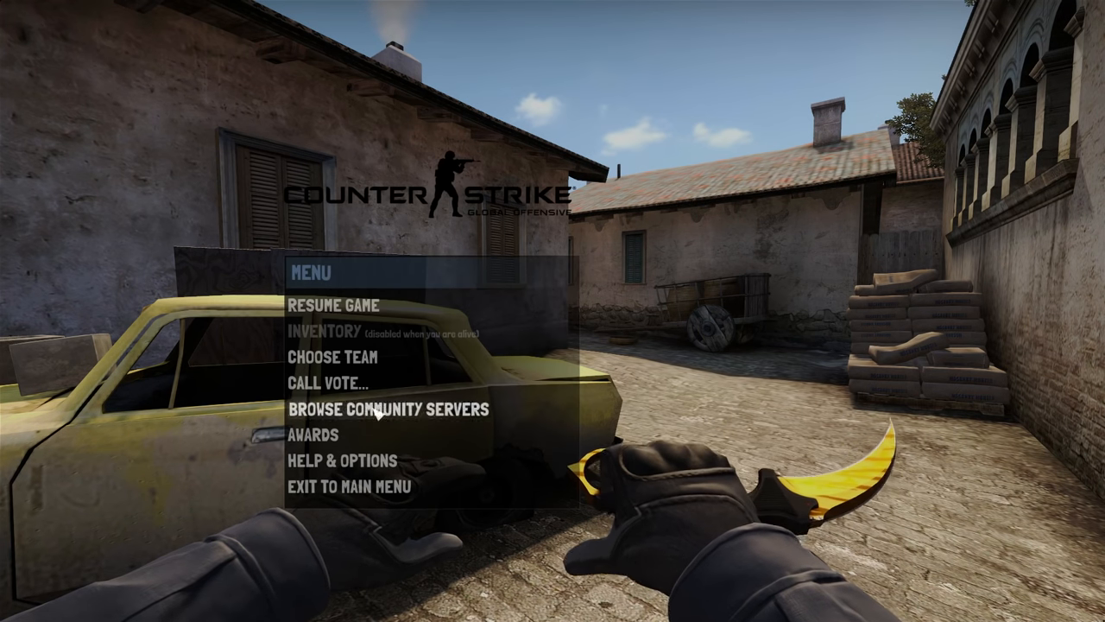
{"action": "left_click", "coordinate": [345, 459]}
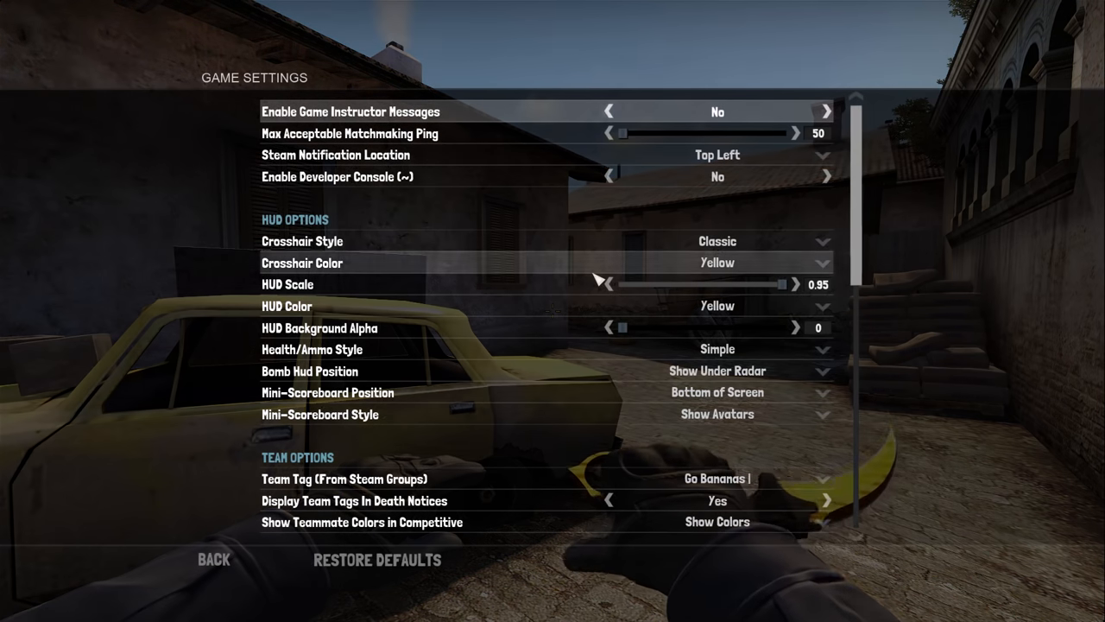
{"action": "left_click", "coordinate": [214, 560]}
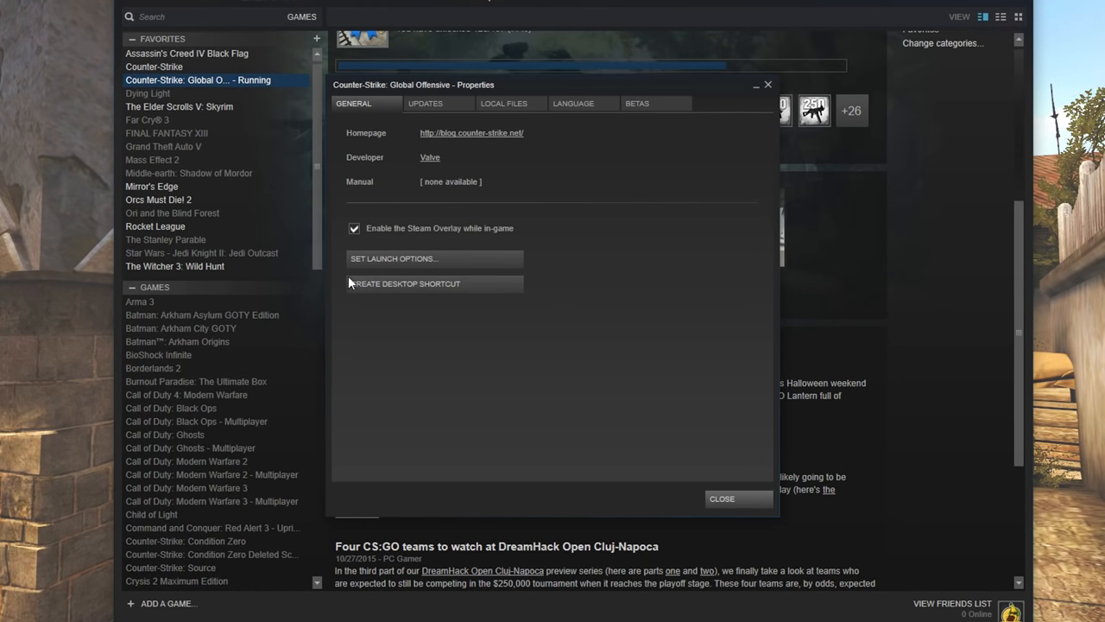
Check that the game's Steam launch options include -console, then confirm with OK.
{"action": "left_click", "coordinate": [394, 258]}
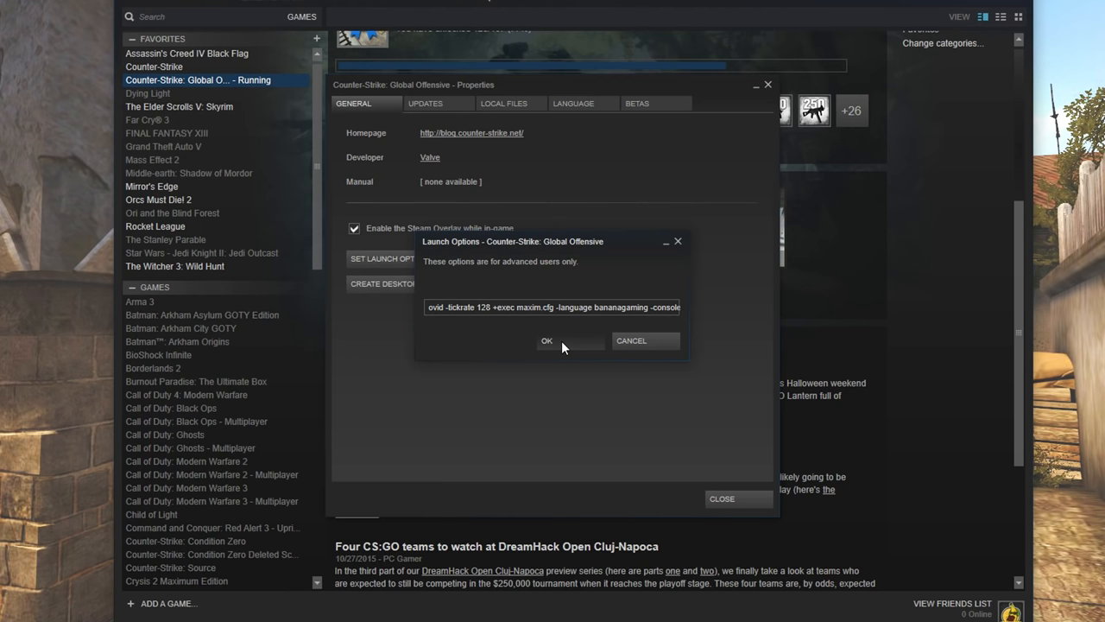
{"action": "left_click", "coordinate": [547, 340]}
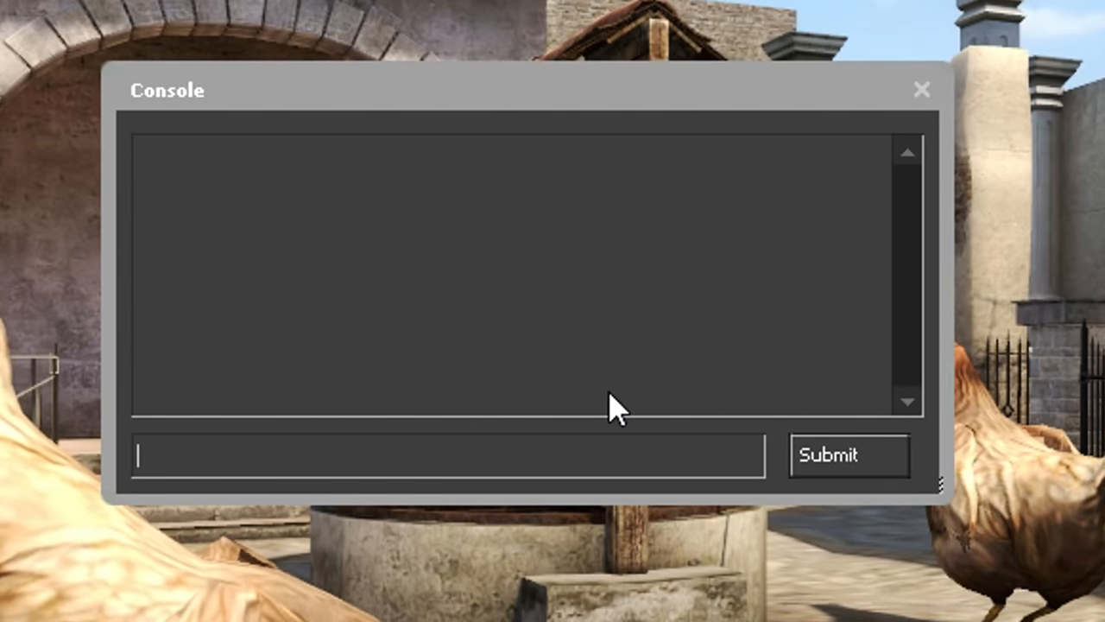
Enter the clear and help commands in the developer console.
{"action": "type", "text": "clear"}
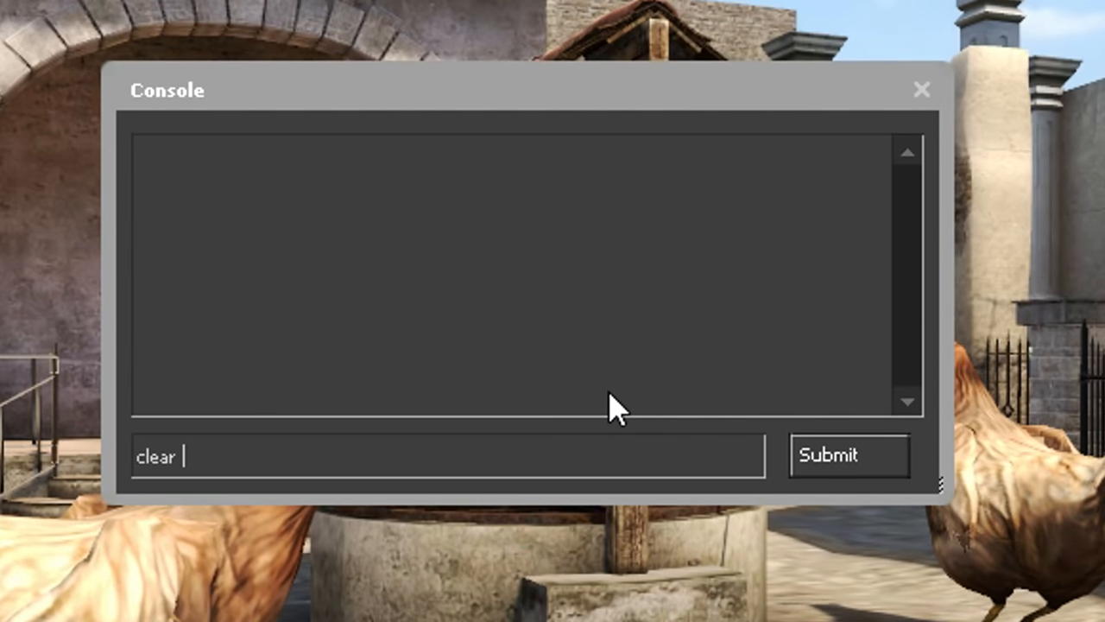
{"action": "type", "text": "help"}
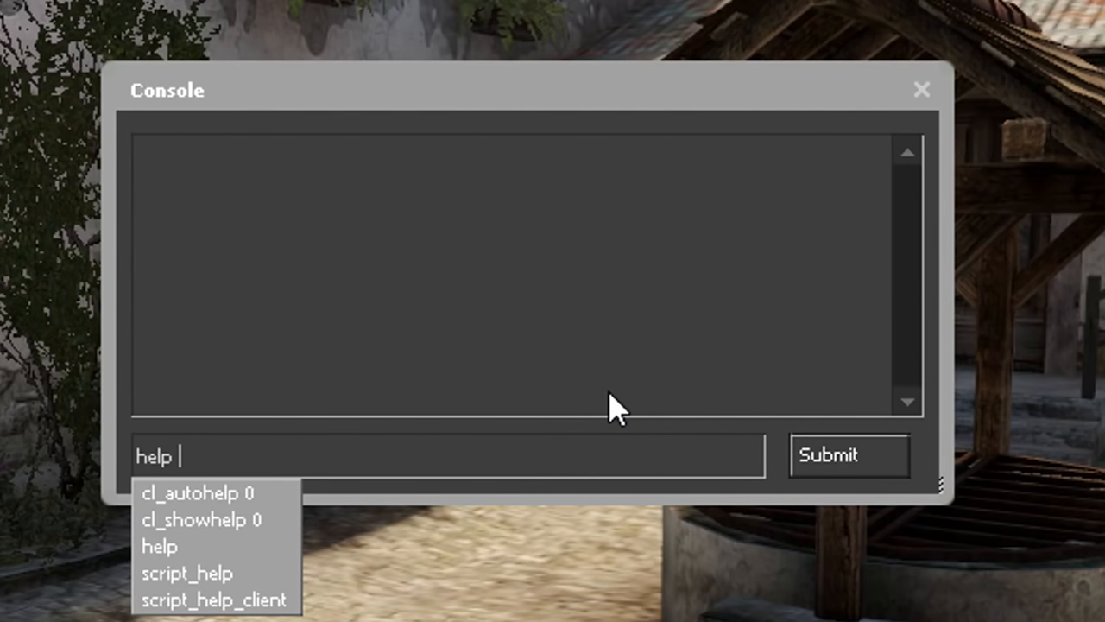
{"action": "key", "text": "backspace"}
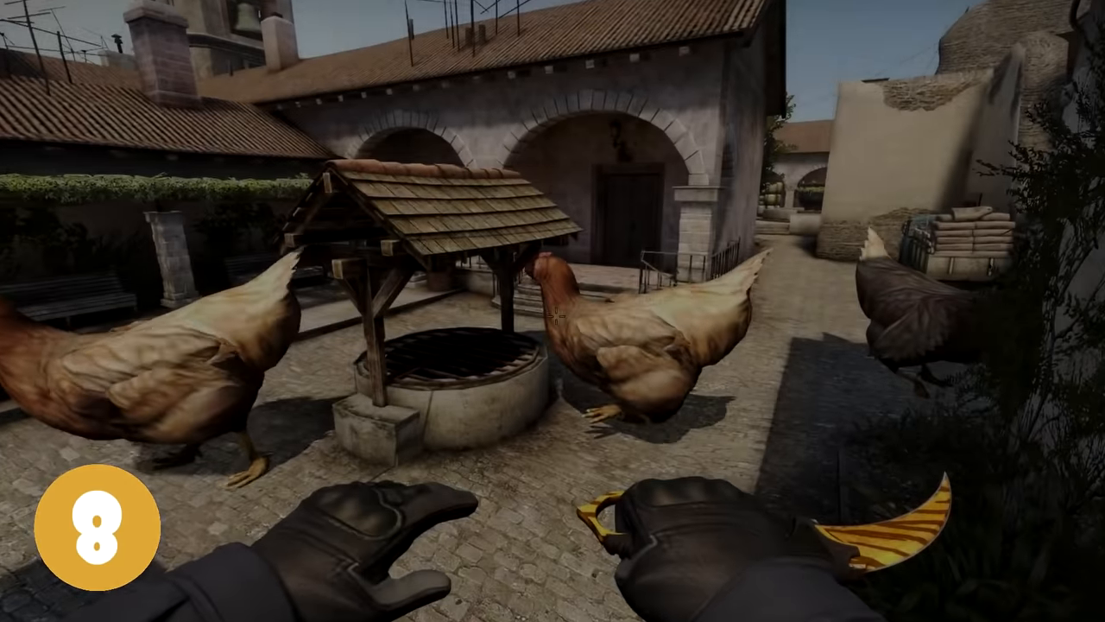
Run find crosshair in the console to list crosshair-related commands and variables.
{"action": "type", "text": "find"}
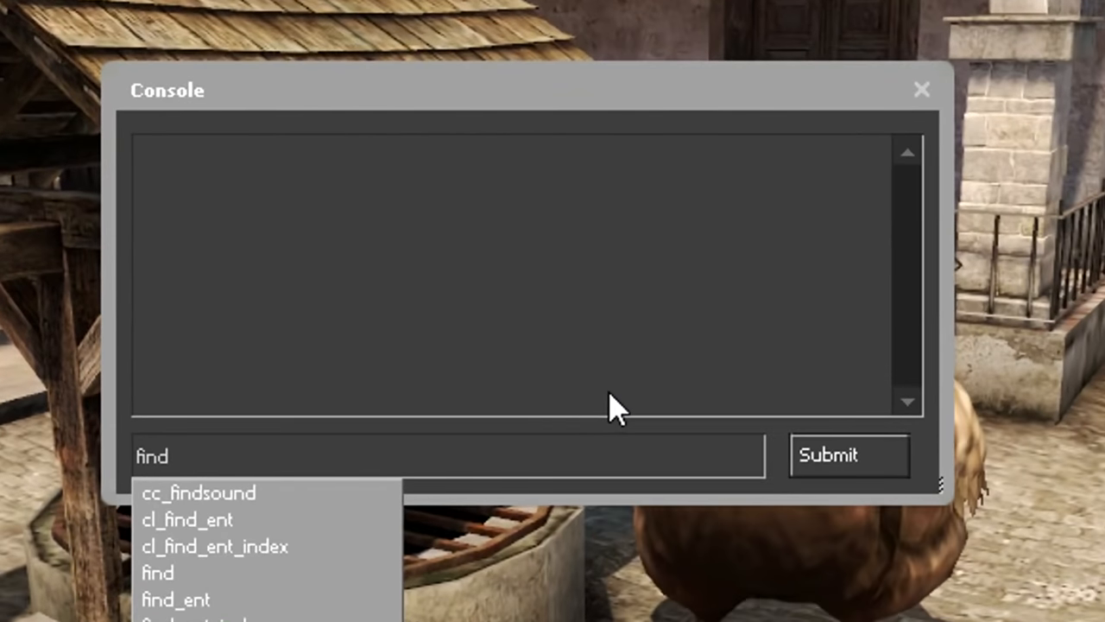
{"action": "type", "text": "cro"}
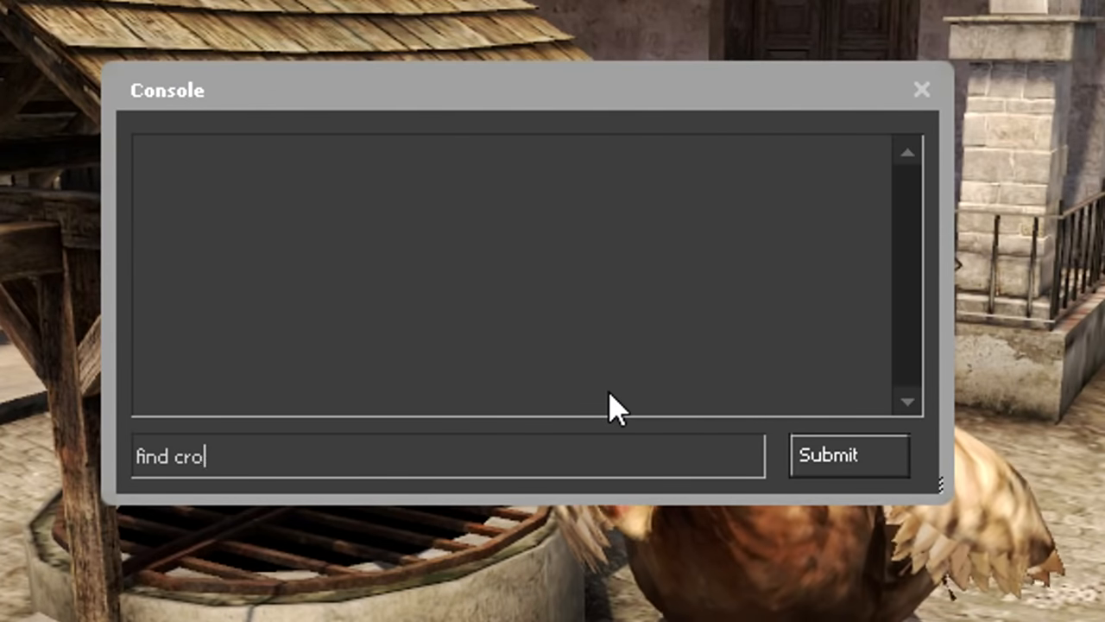
{"action": "left_click", "coordinate": [848, 455]}
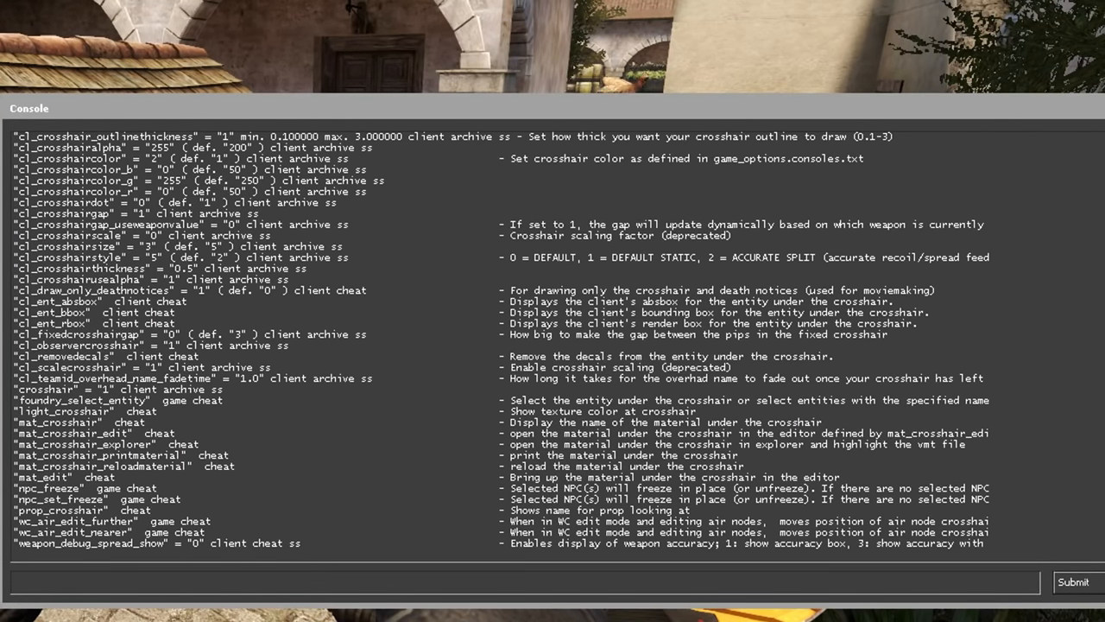
{"action": "type", "text": "find crossha"}
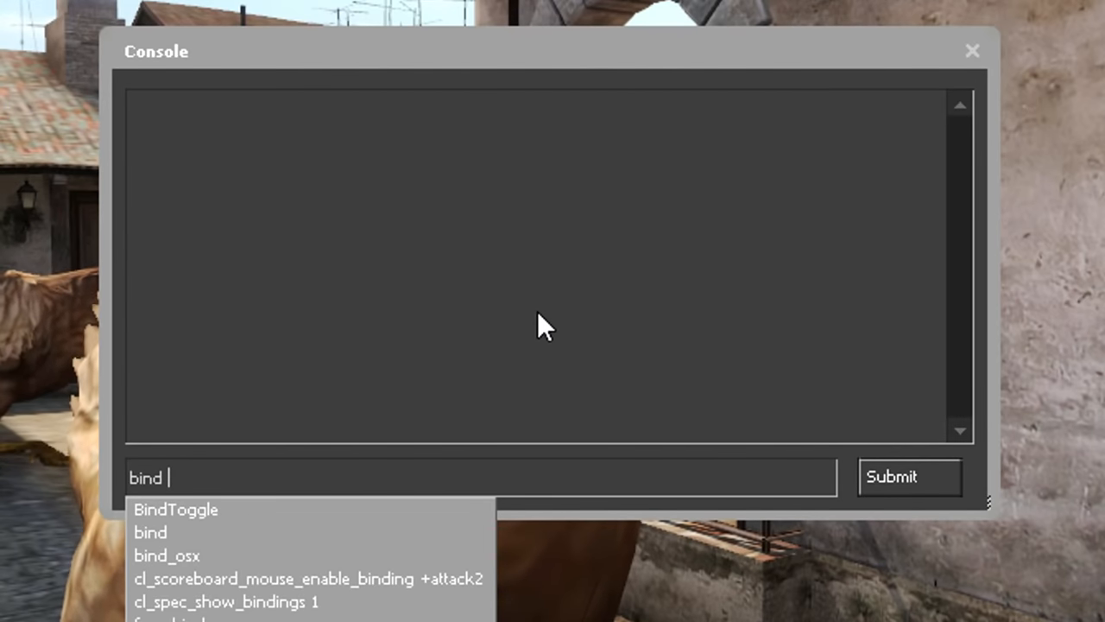
Bind mouse2 to +jump, then query the mouse2 and f3 bindings.
{"action": "type", "text": "mo"}
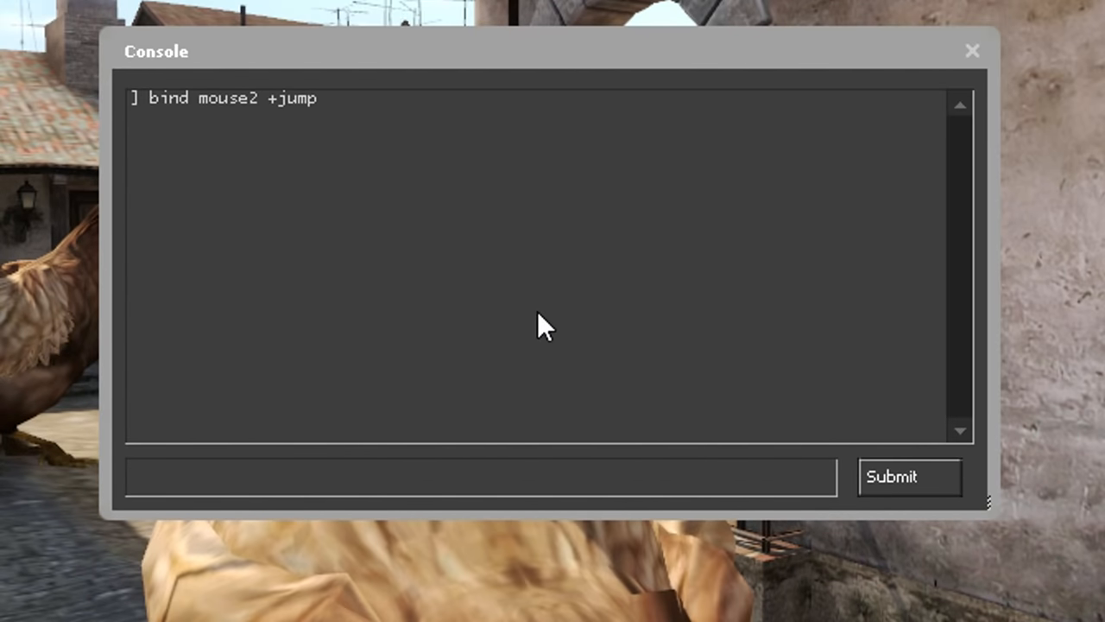
{"action": "type", "text": "bind mouse2"}
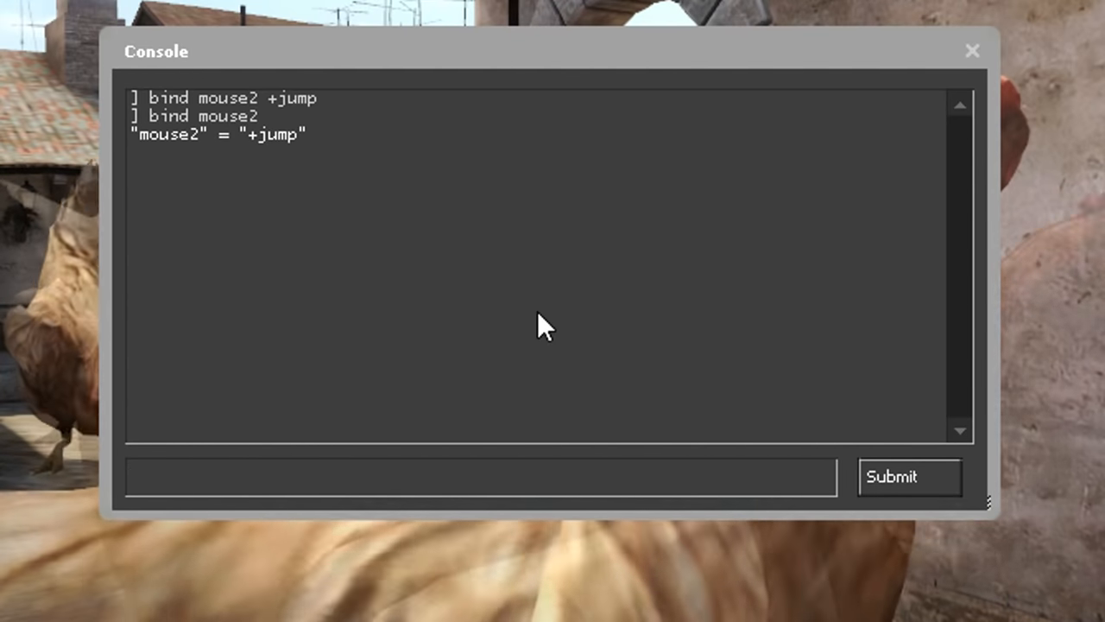
{"action": "type", "text": "bind"}
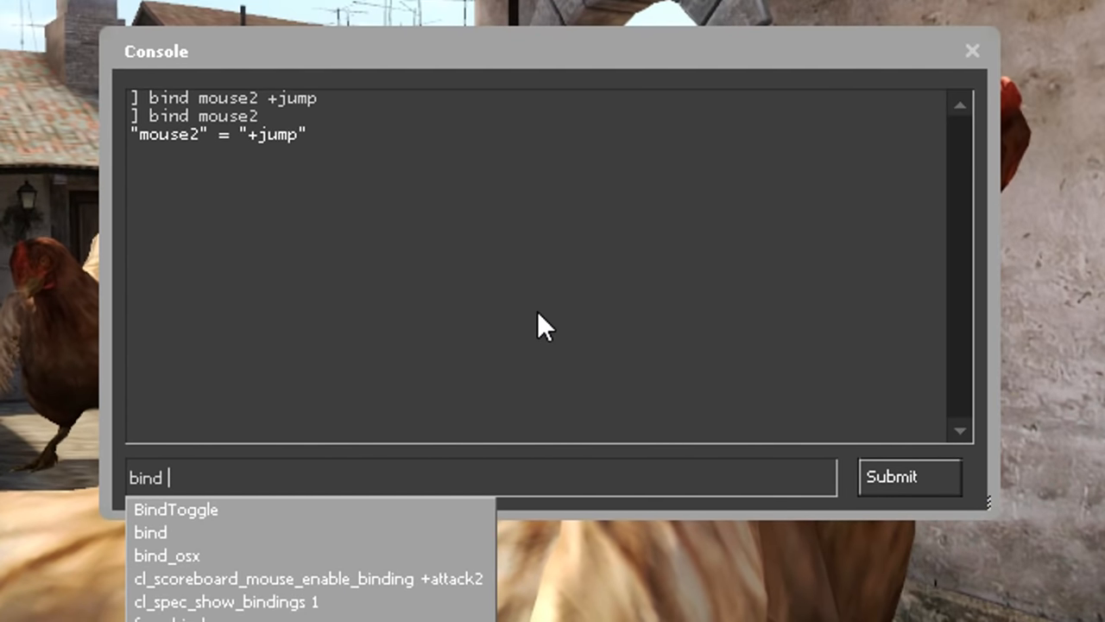
{"action": "key", "text": "BackSpace"}
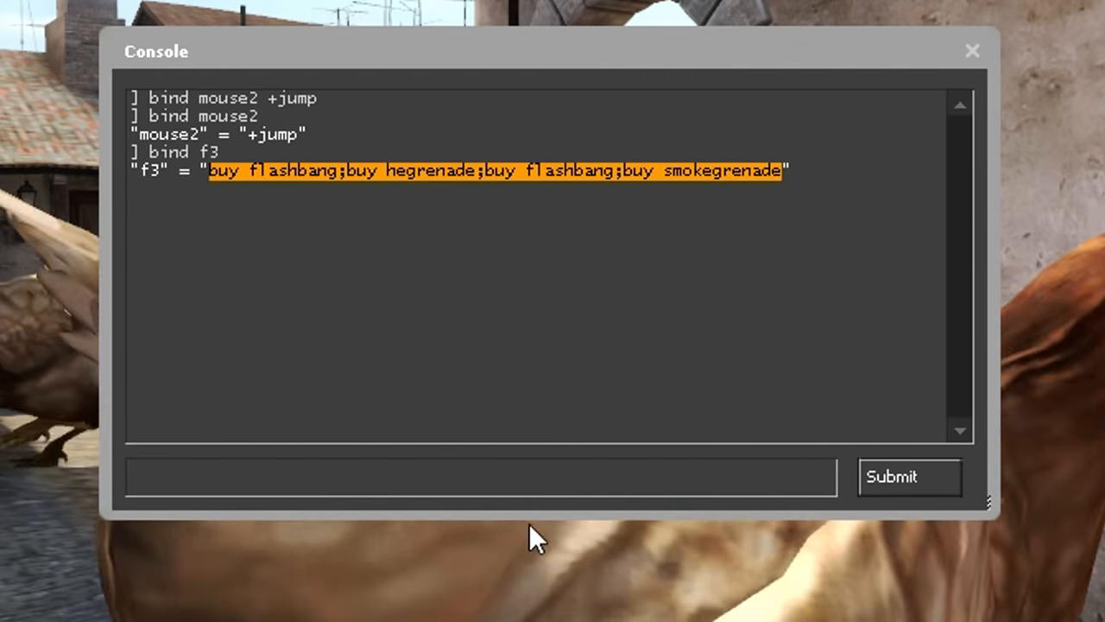
{"action": "type", "text": "bind f3 \""}
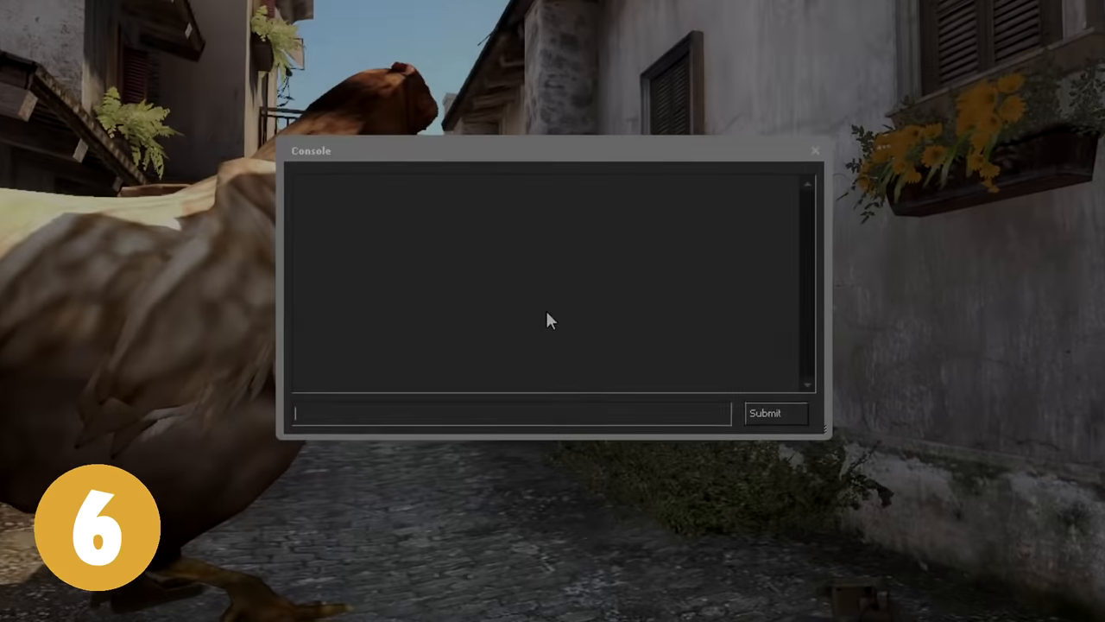
Type the unbind command with a key name in the console.
{"action": "type", "text": "unbind"}
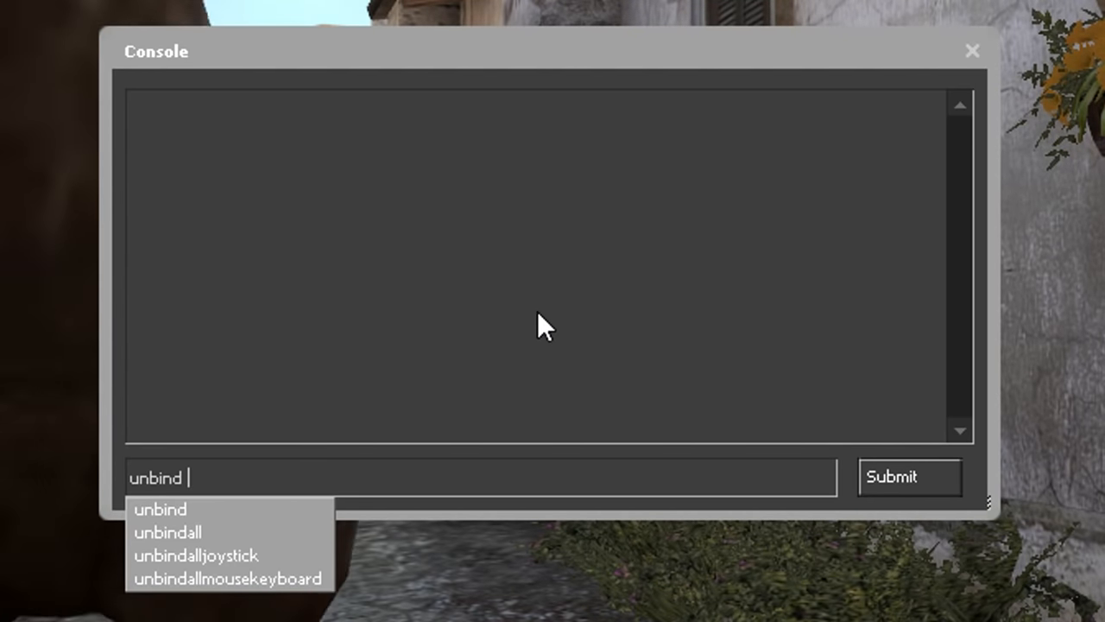
{"action": "type", "text": "ind"}
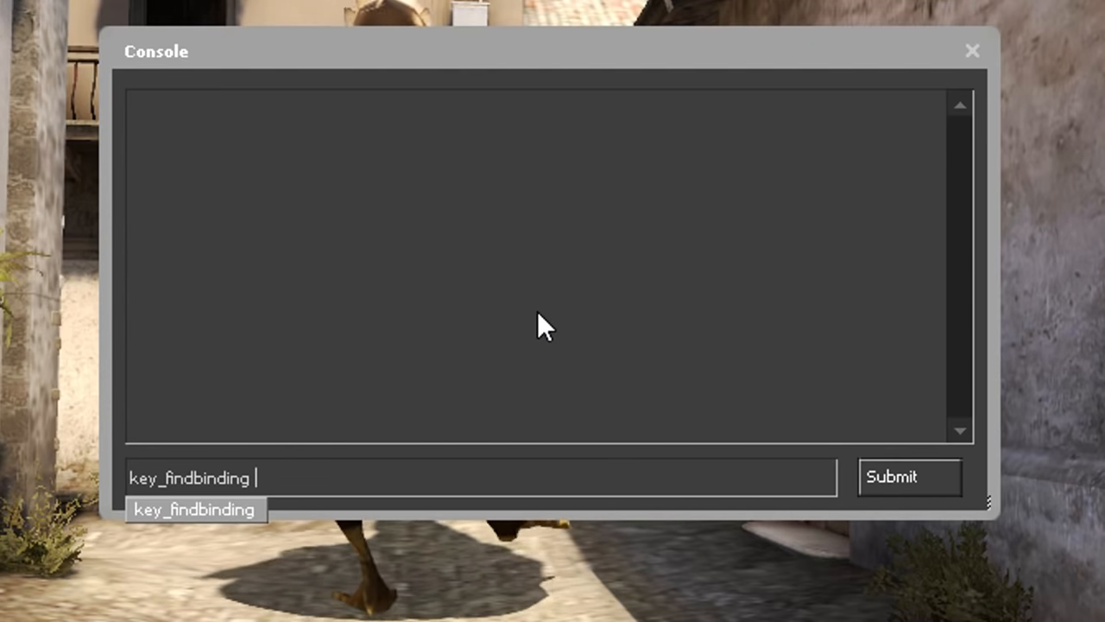
Run key_findbinding +jump to list jump keys, then start typing exec bananagaming.
{"action": "type", "text": "+j"}
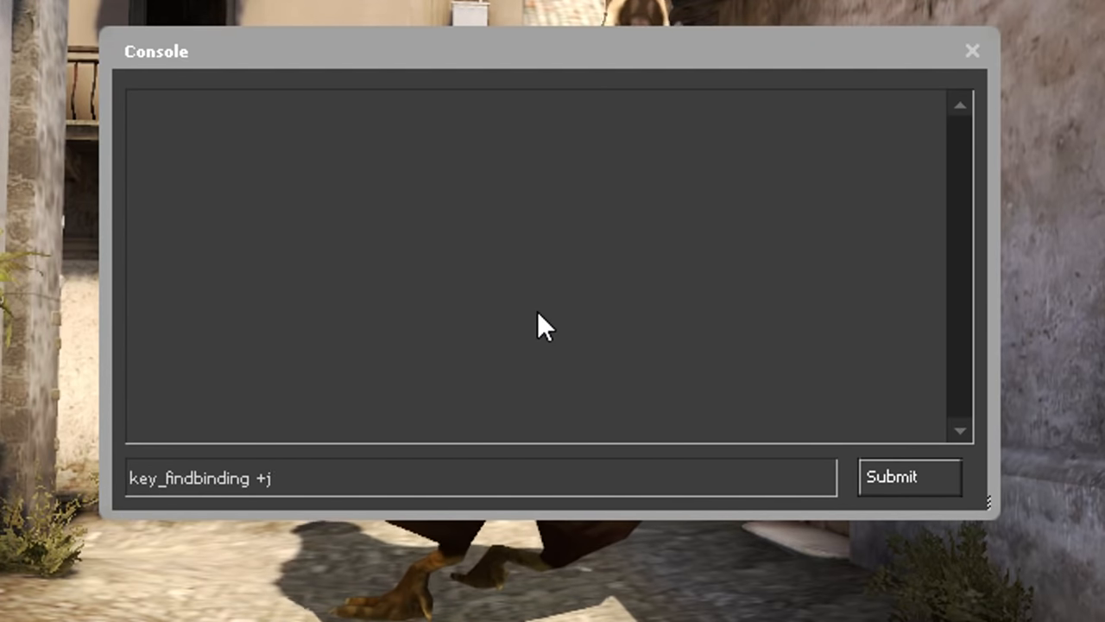
{"action": "type", "text": "u"}
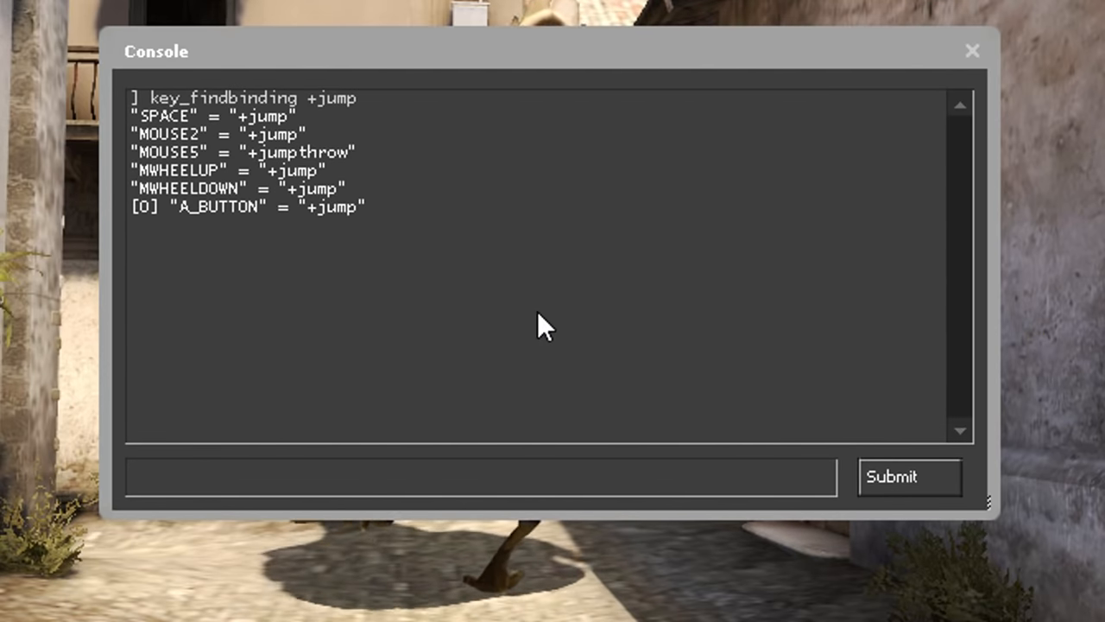
{"action": "type", "text": "exec"}
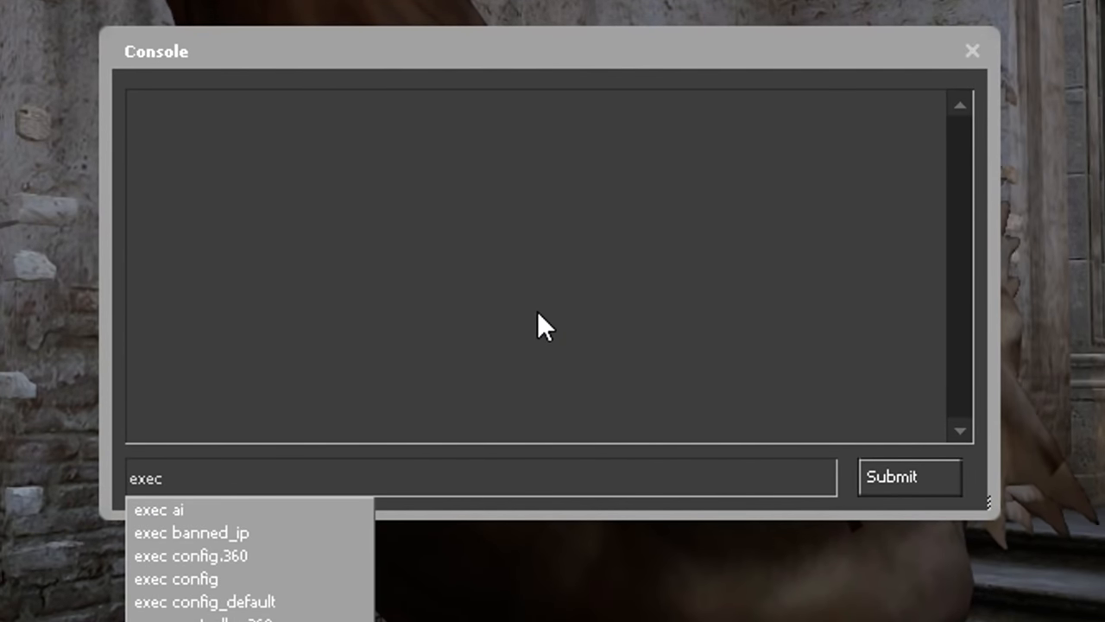
{"action": "type", "text": "bananagaming"}
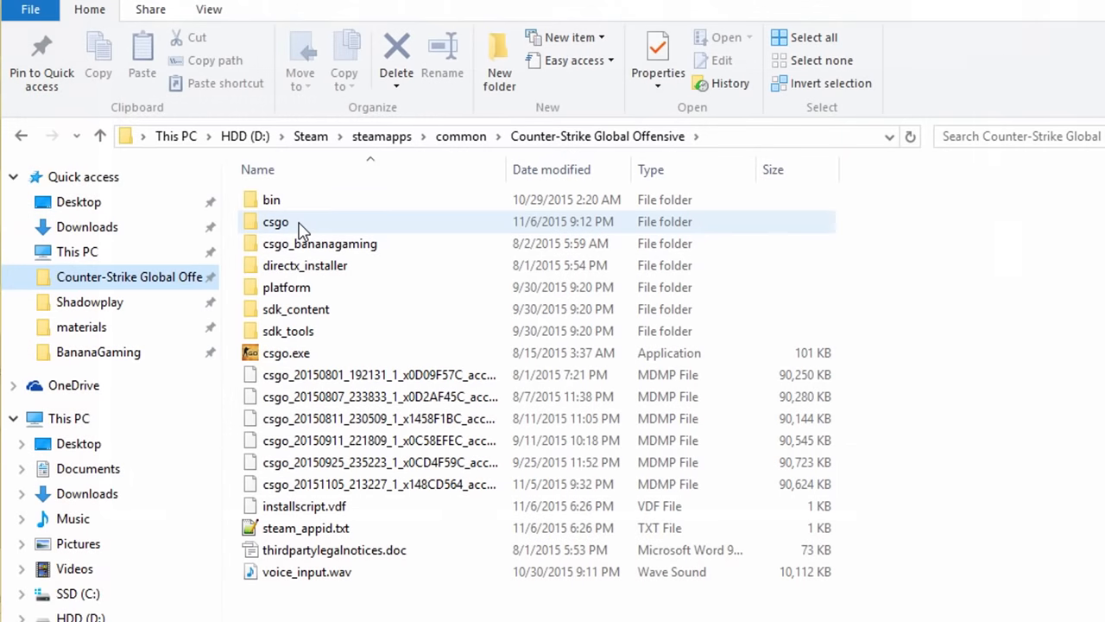
Open bananamaxim.cfg from the csgo cfg folder in Notepad++.
{"action": "double_click", "coordinate": [276, 221]}
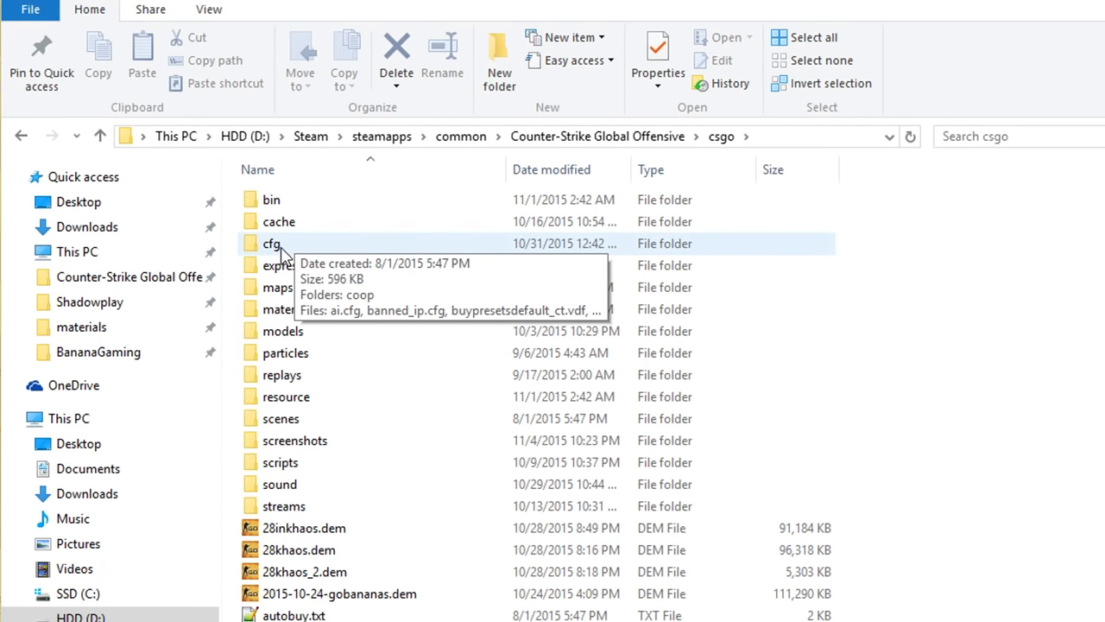
{"action": "double_click", "coordinate": [272, 242]}
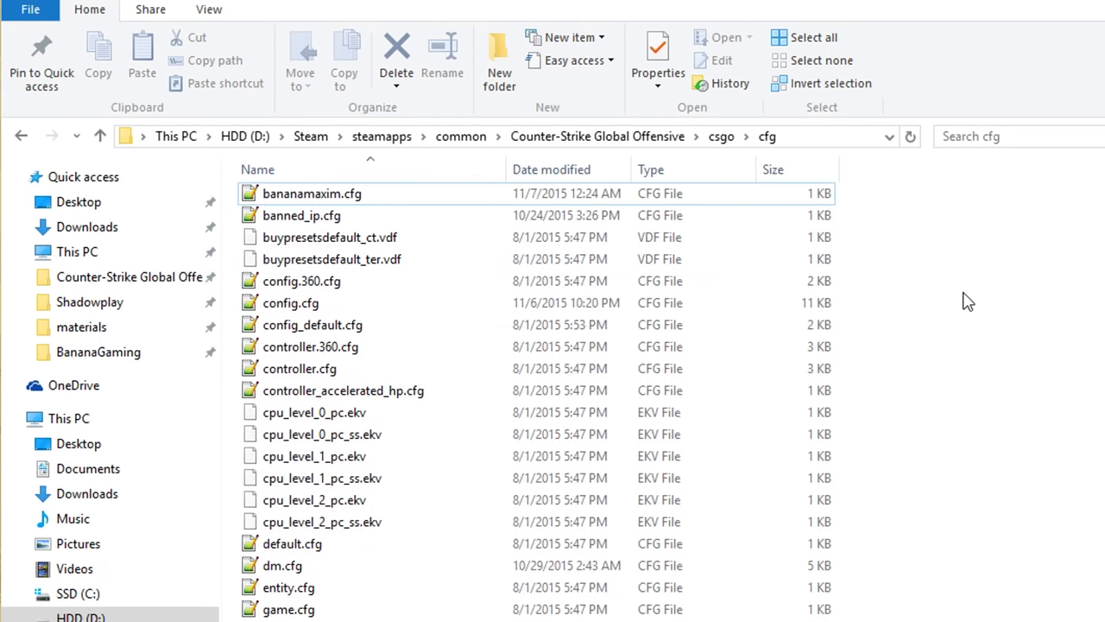
{"action": "left_click", "coordinate": [313, 193]}
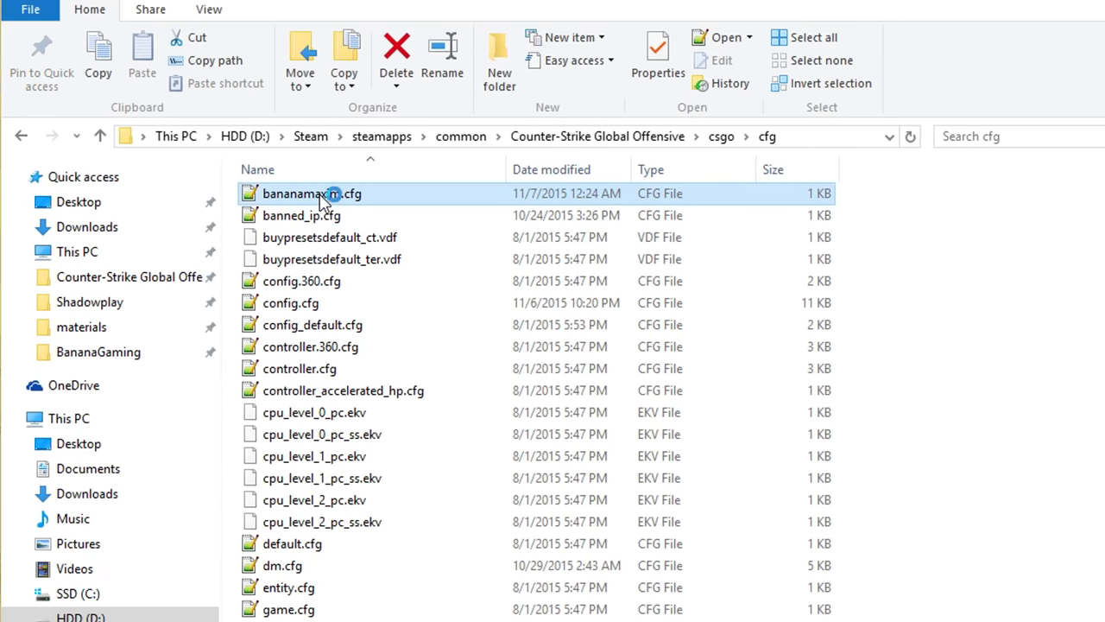
{"action": "double_click", "coordinate": [312, 192]}
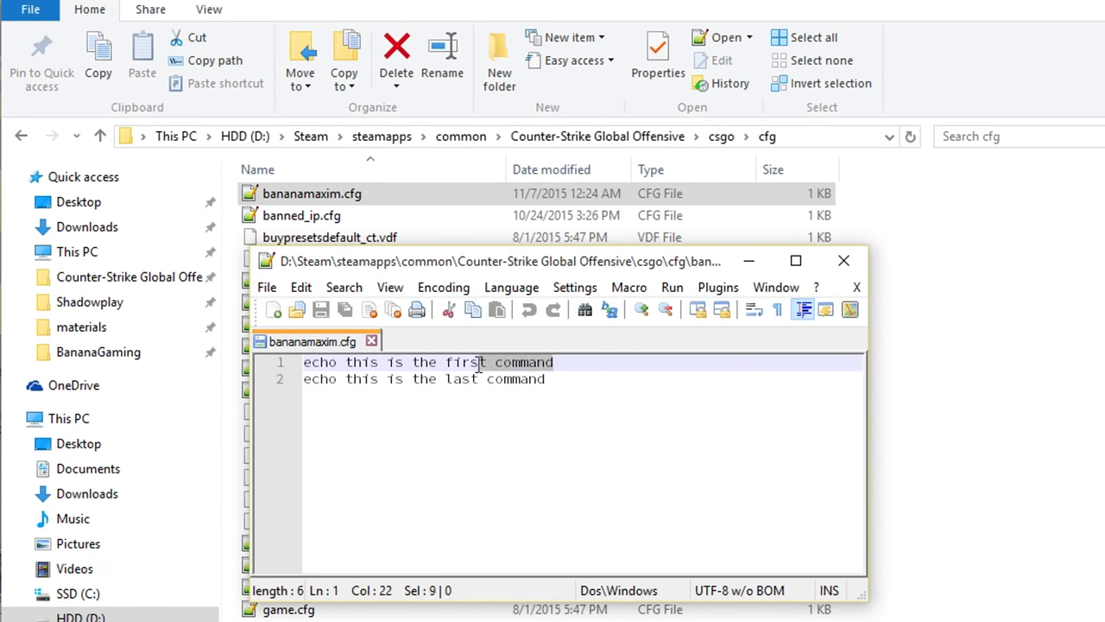
Enter exec bananamaxim in the game console using the autocomplete suggestion.
{"action": "left_click", "coordinate": [546, 379]}
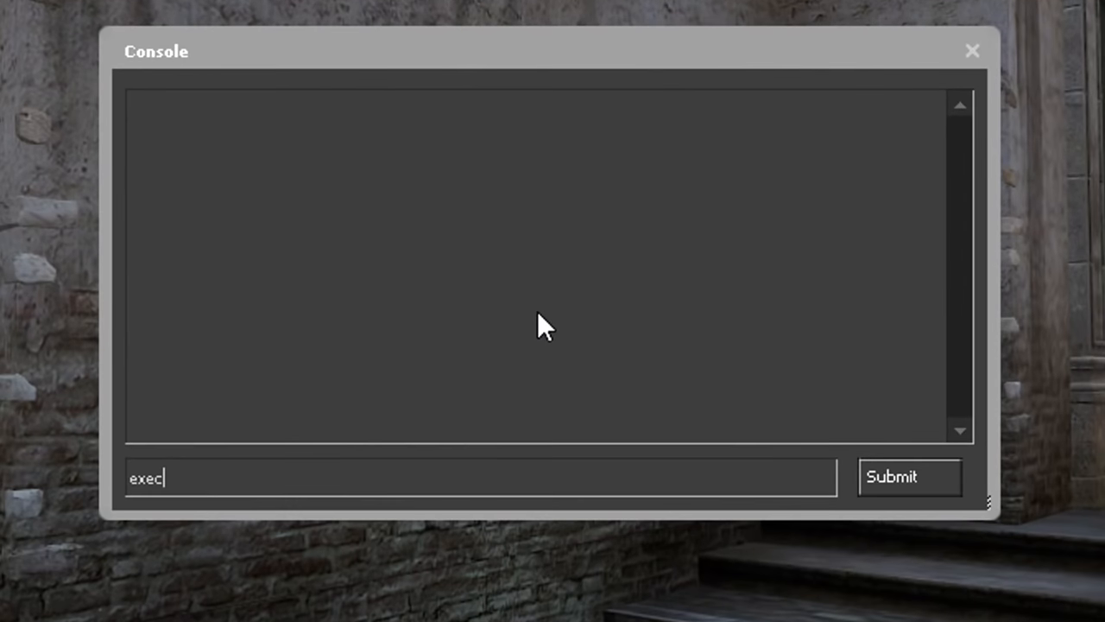
{"action": "type", "text": "banana"}
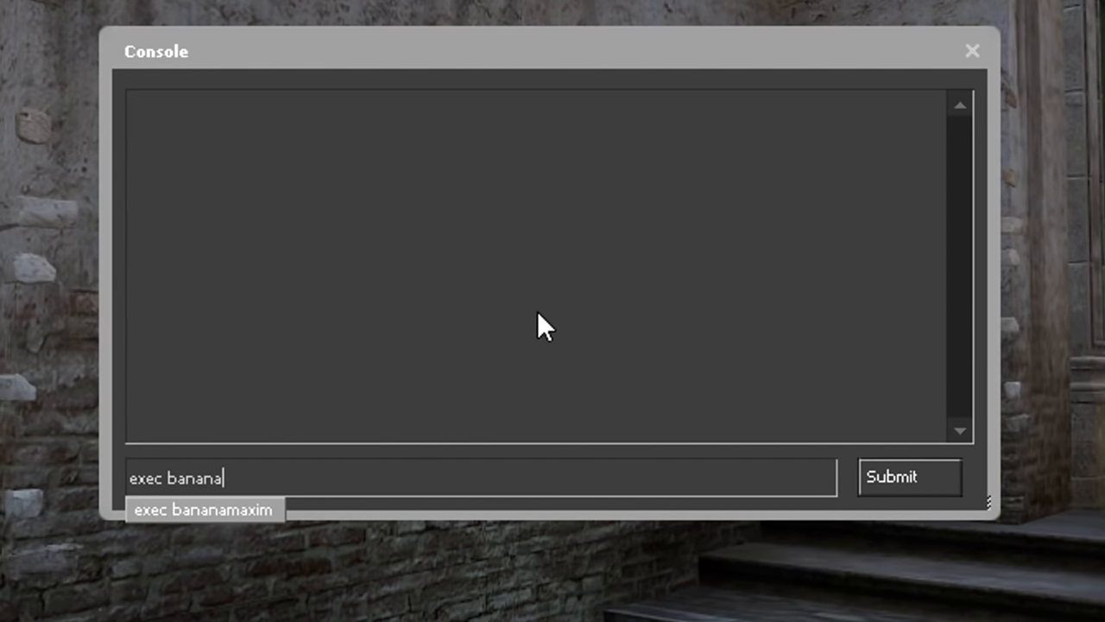
{"action": "left_click", "coordinate": [909, 476]}
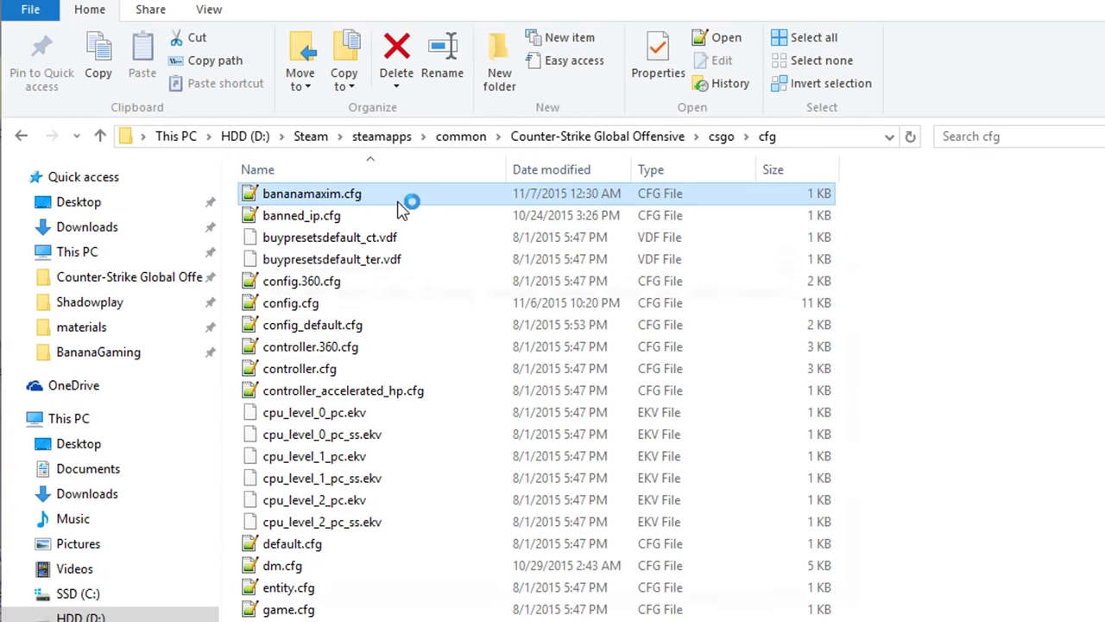
Reopen the updated bananamaxim.cfg from the cfg folder.
{"action": "double_click", "coordinate": [312, 192]}
{"action": "type", "text": "exec bananamaxim"}
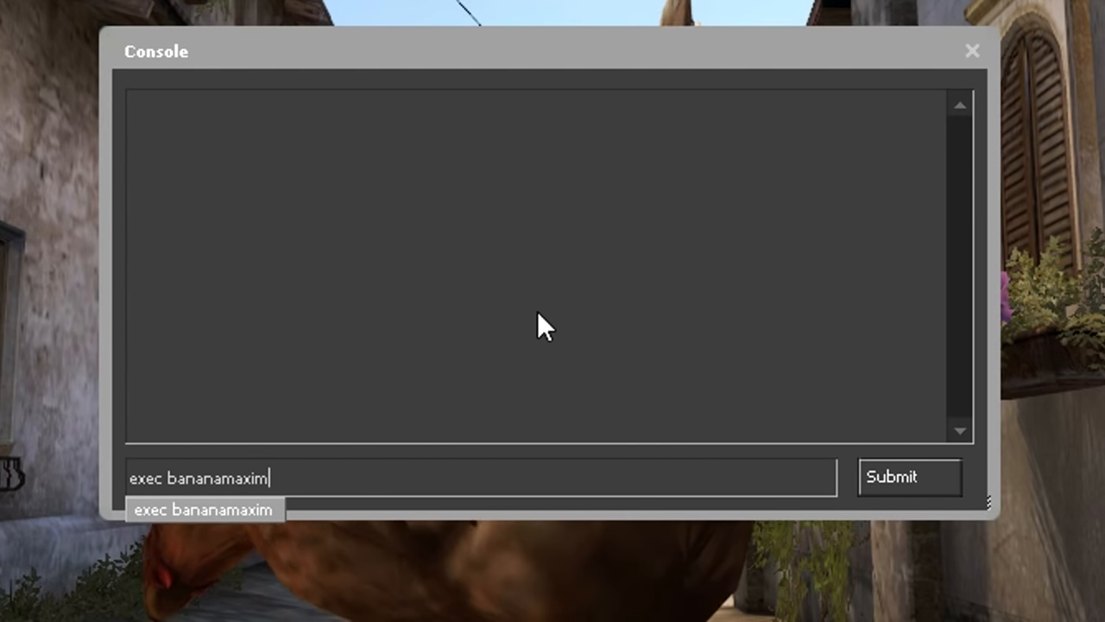
Run exec bananamaxim, then save settings with host_writeconfig bananagaming.
{"action": "left_click", "coordinate": [909, 477]}
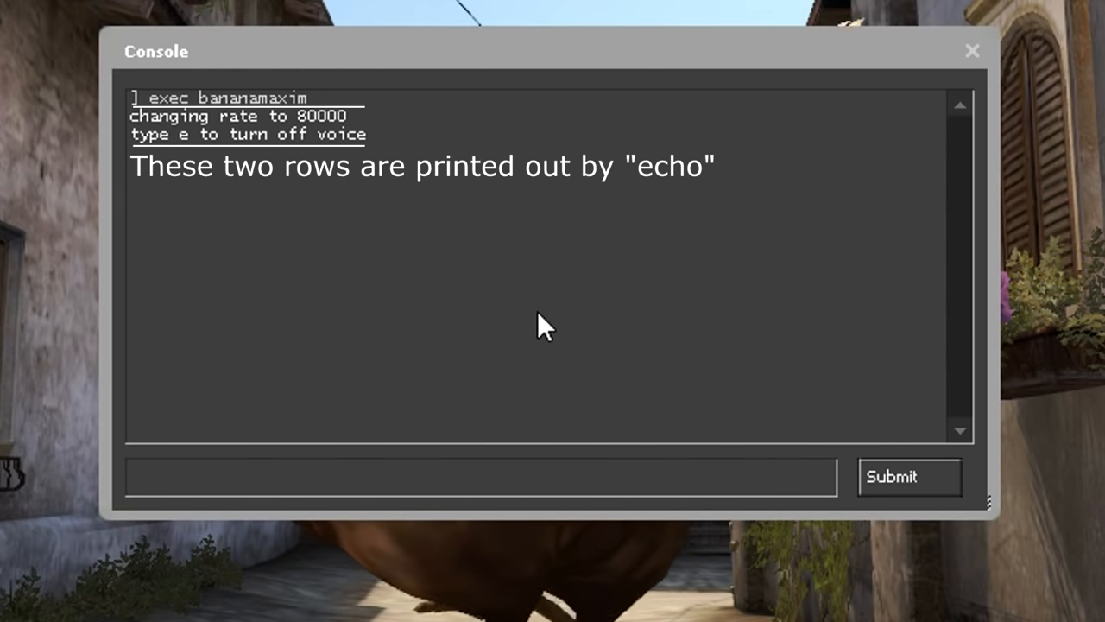
{"action": "type", "text": "host_writeconfig"}
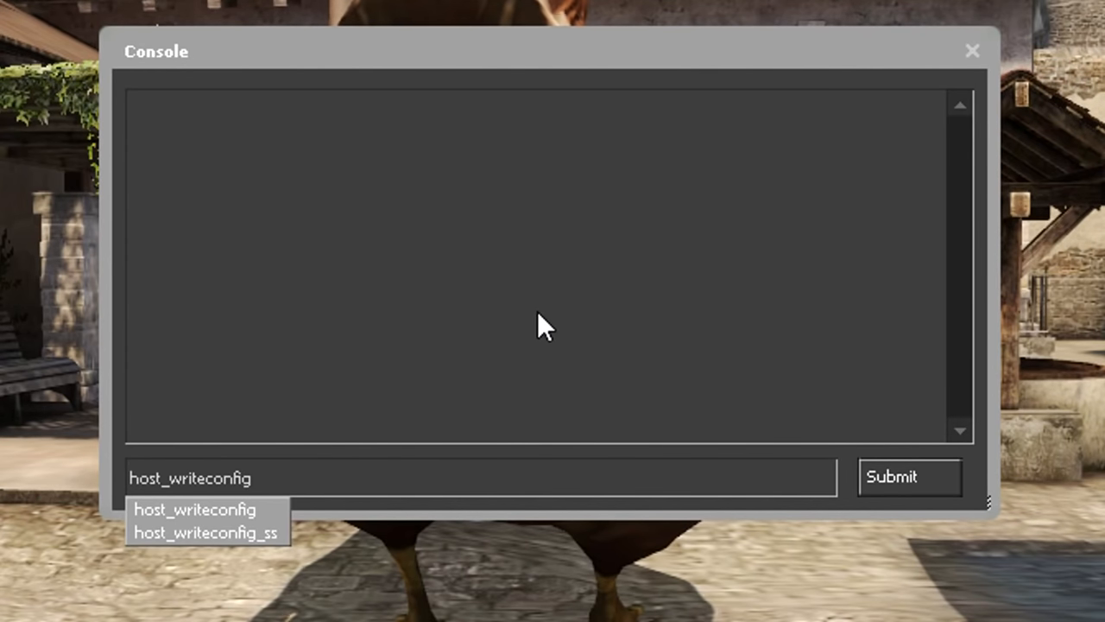
{"action": "type", "text": "\" \""}
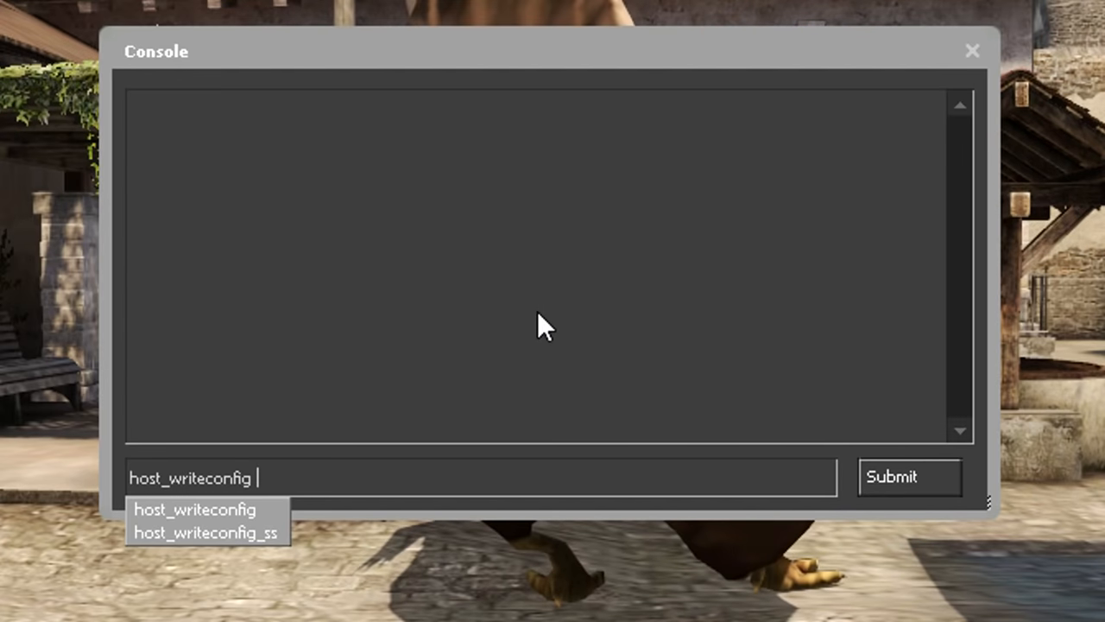
{"action": "type", "text": "bananagaming"}
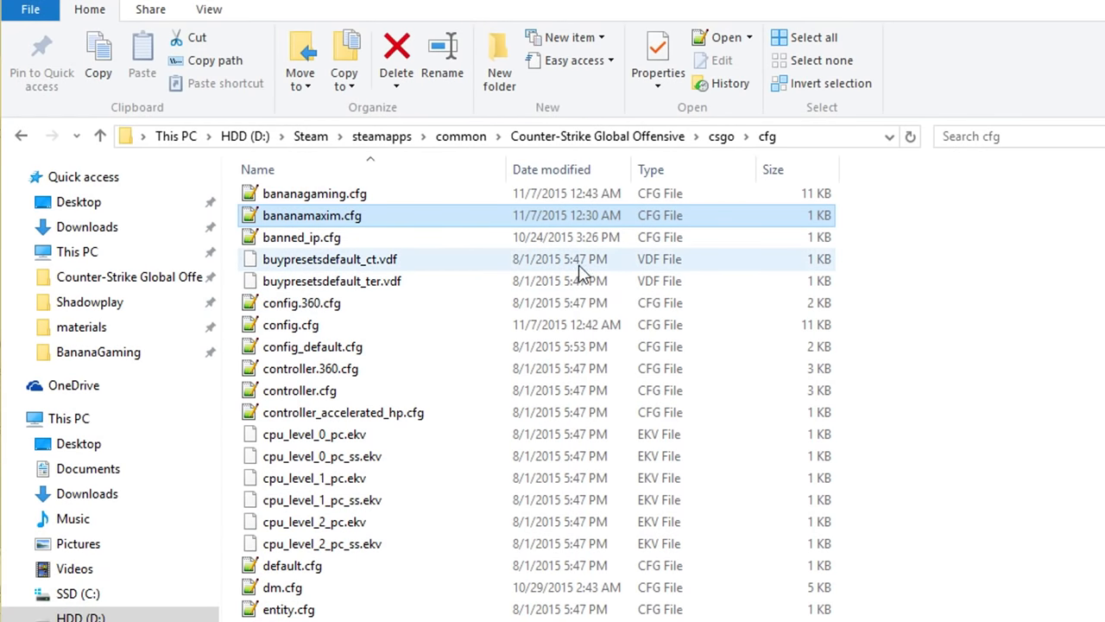
Open bananagaming.cfg in Notepad++ and scroll through its long list of saved console settings.
{"action": "double_click", "coordinate": [315, 192]}
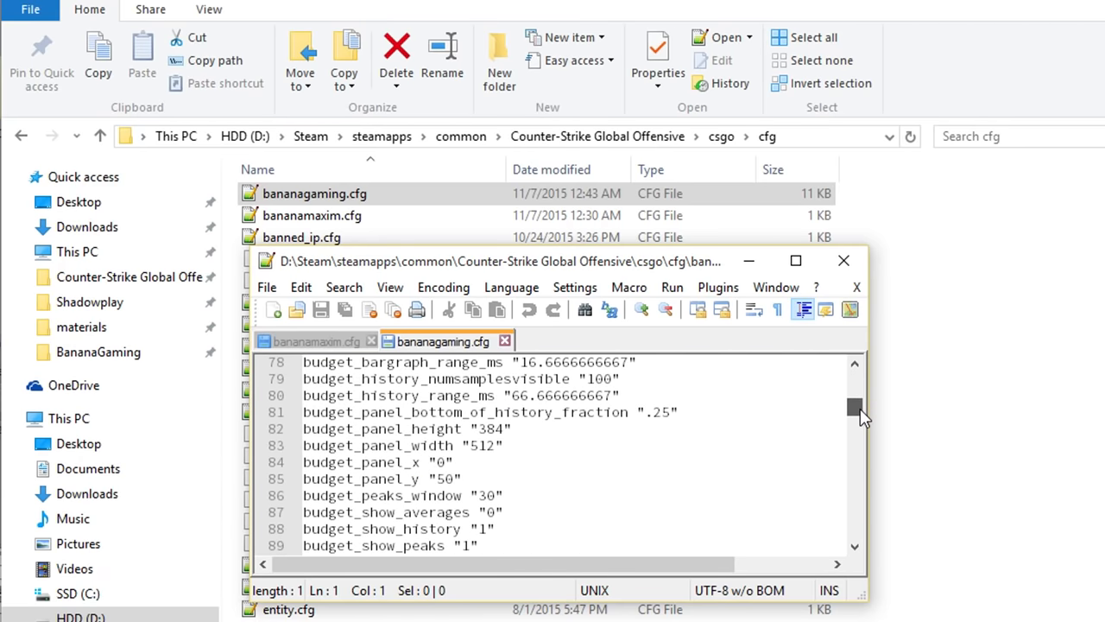
{"action": "left_click_drag", "start_coordinate": [855, 406], "coordinate": [855, 449]}
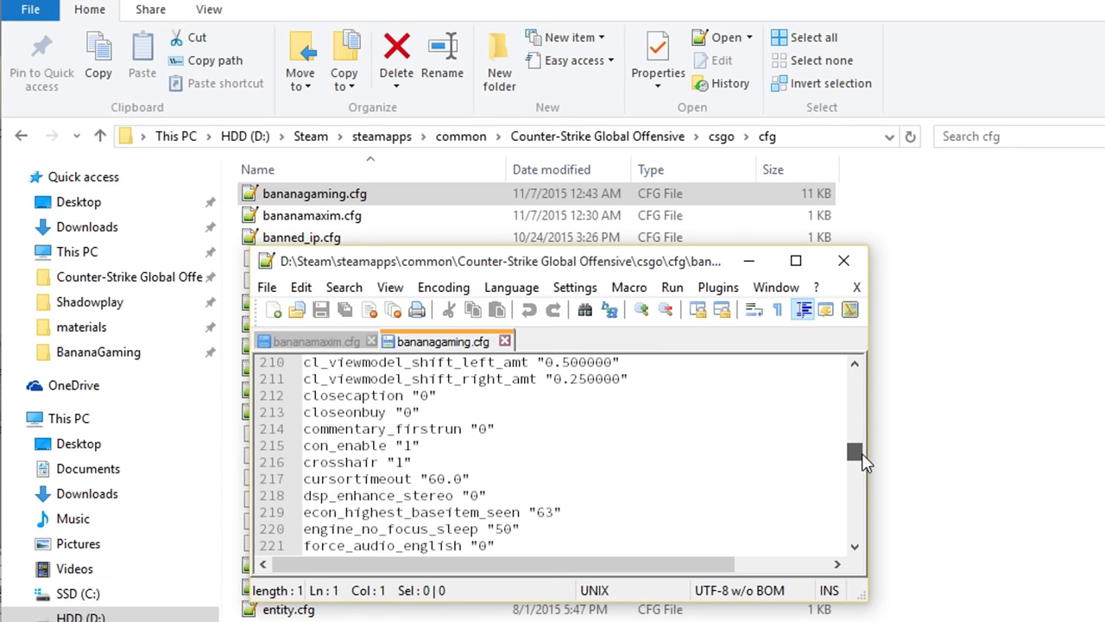
{"action": "left_click_drag", "start_coordinate": [854, 450], "coordinate": [854, 522]}
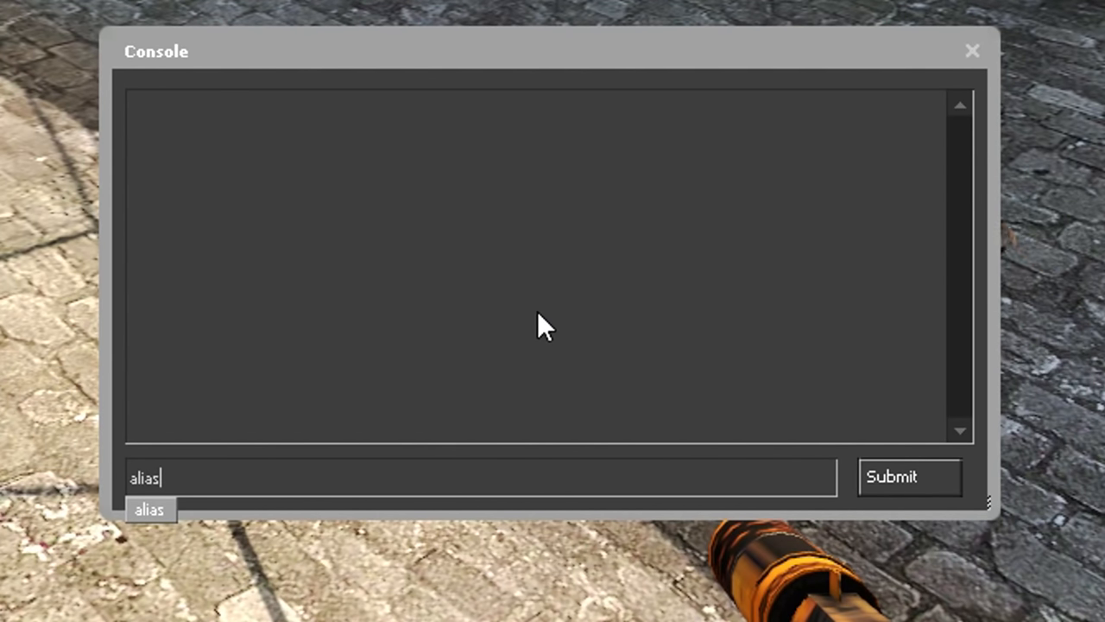
Create the alias 'throw' for 'drop', run it to drop the knife, and close the console.
{"action": "type", "text": "throw"}
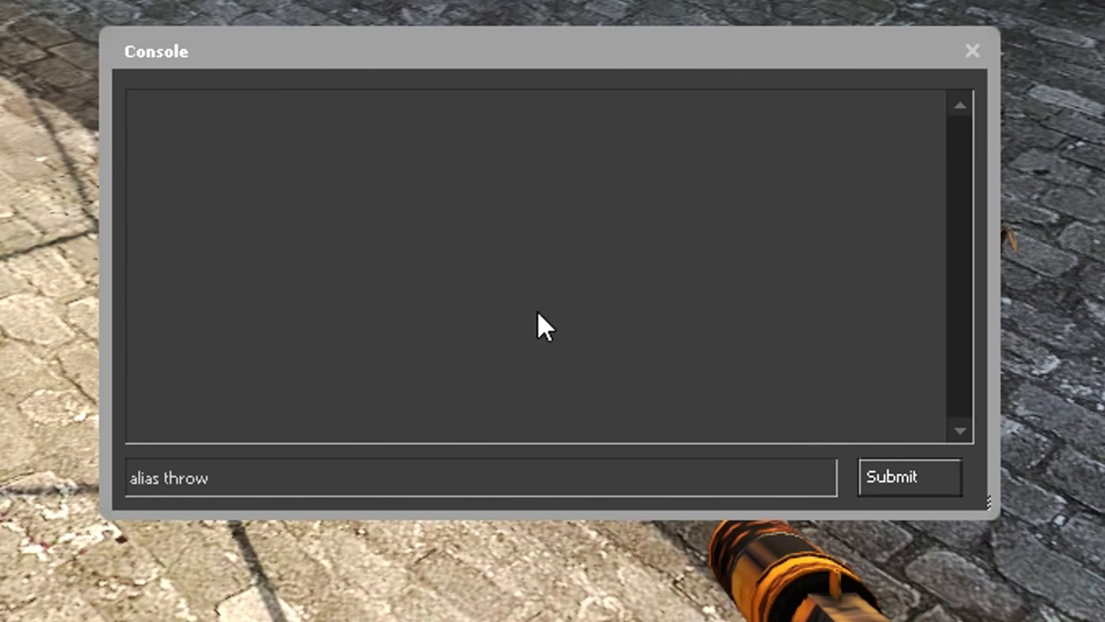
{"action": "type", "text": "drop"}
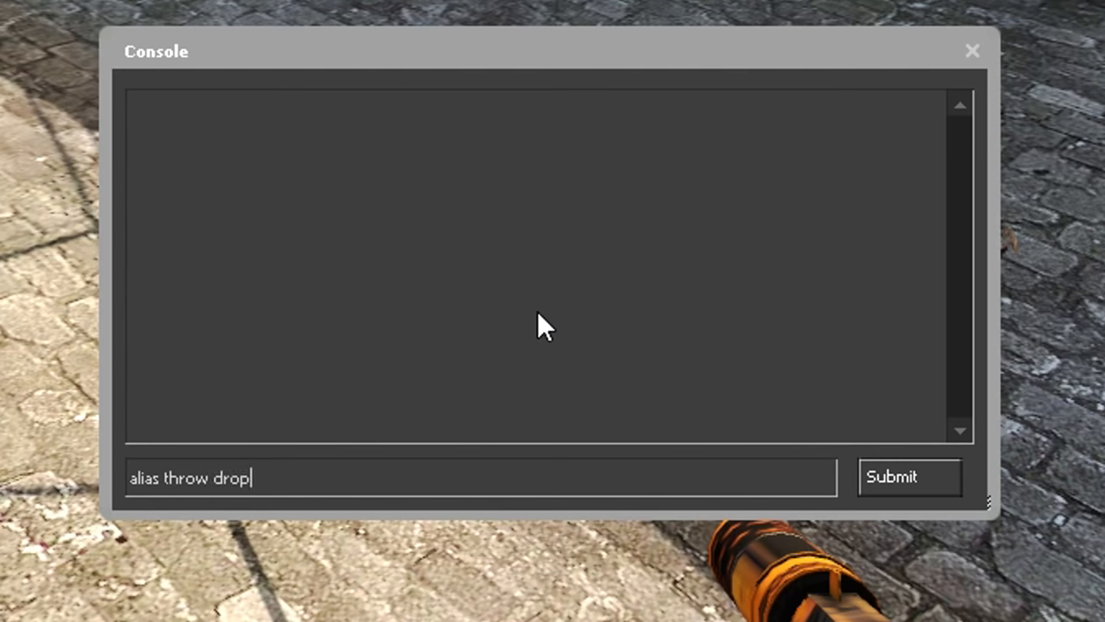
{"action": "left_click", "coordinate": [908, 477]}
{"action": "type", "text": "throw"}
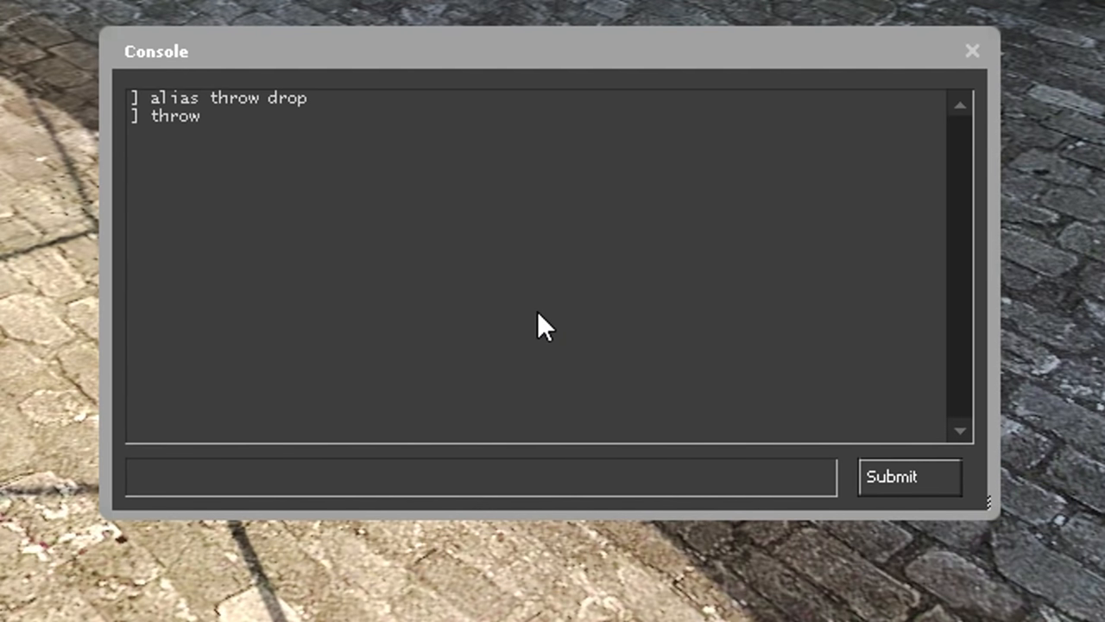
{"action": "left_click", "coordinate": [480, 477]}
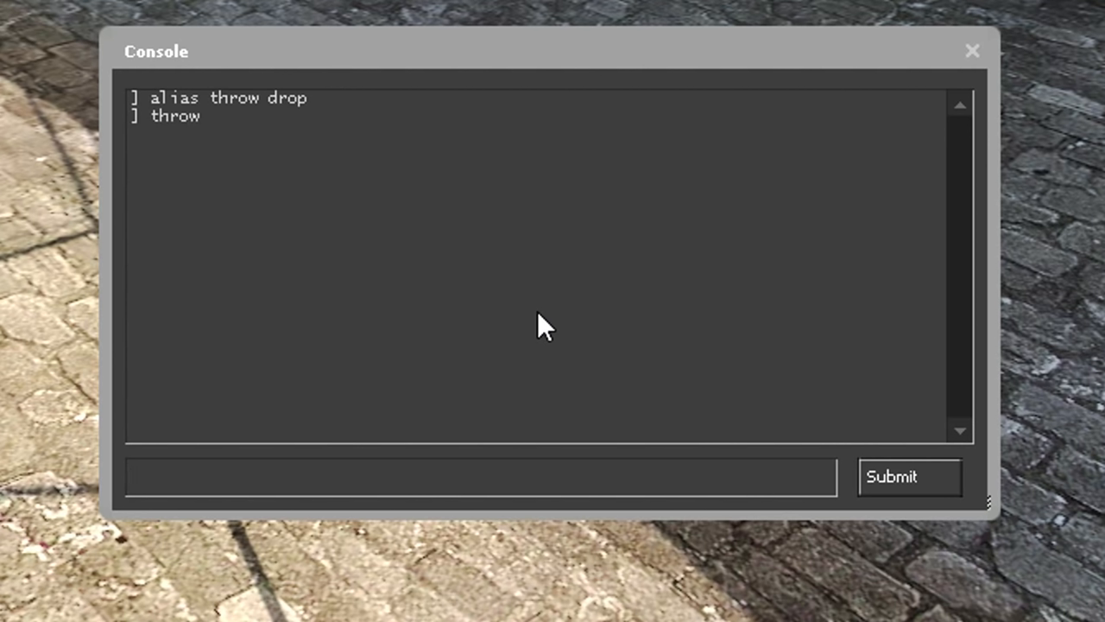
{"action": "left_click", "coordinate": [480, 477]}
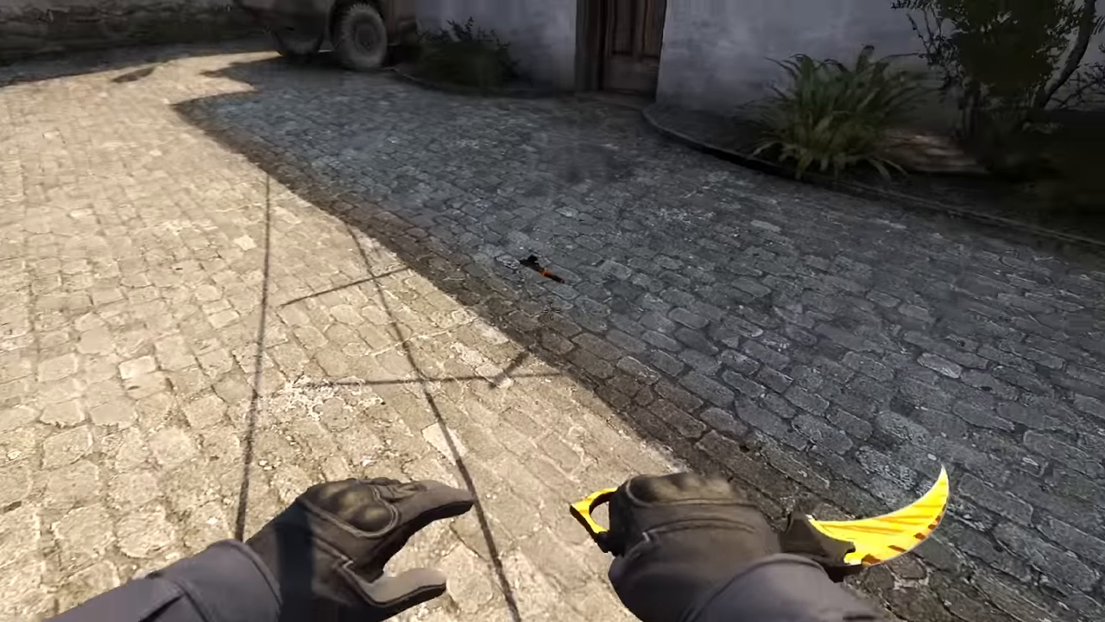
{"action": "mouse_move", "coordinate": [553, 310]}
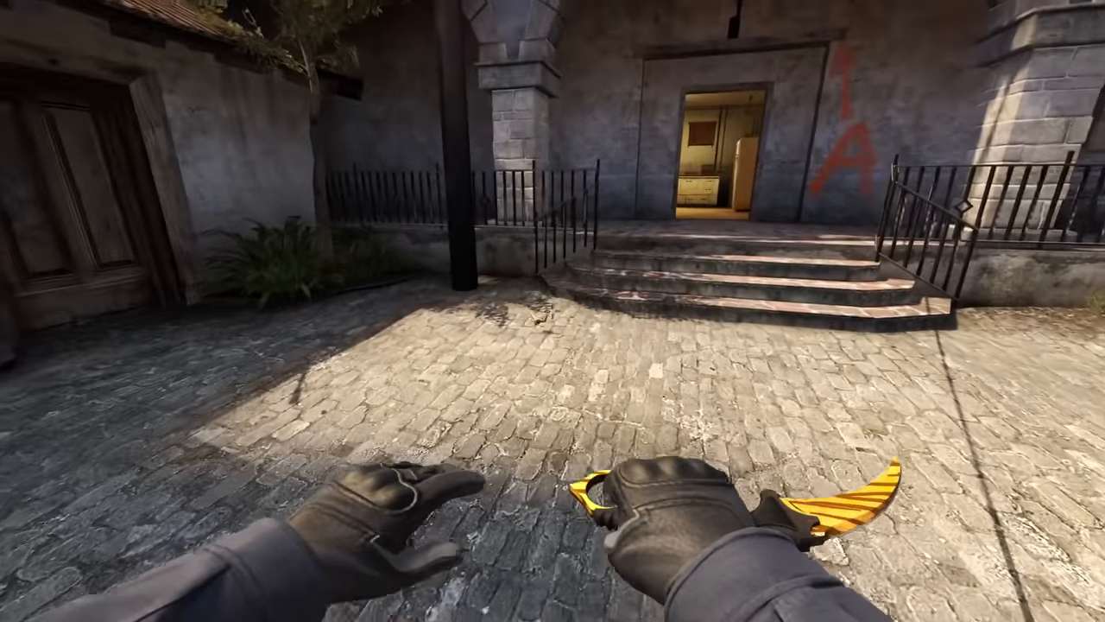